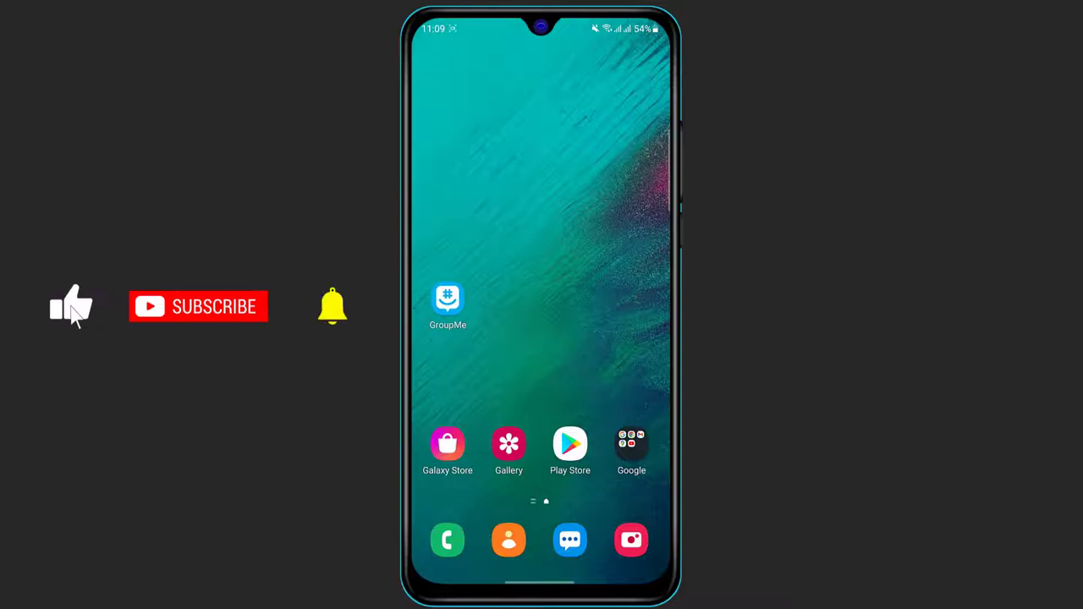
mouse_move(389, 348)
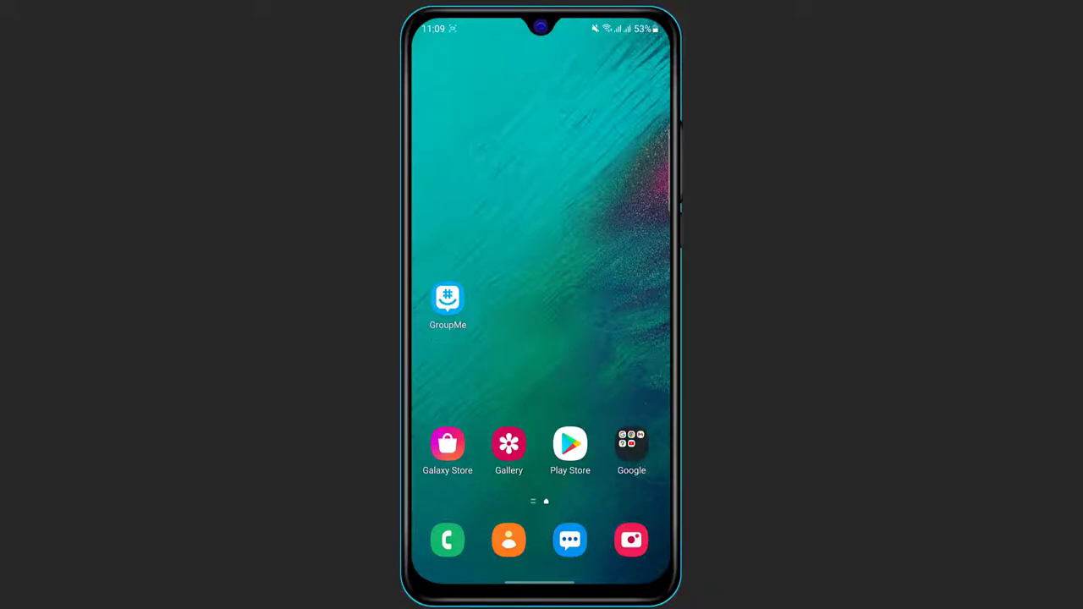
Find the already-installed GroupMe in Play Store and launch it to its welcome screen.
click(447, 301)
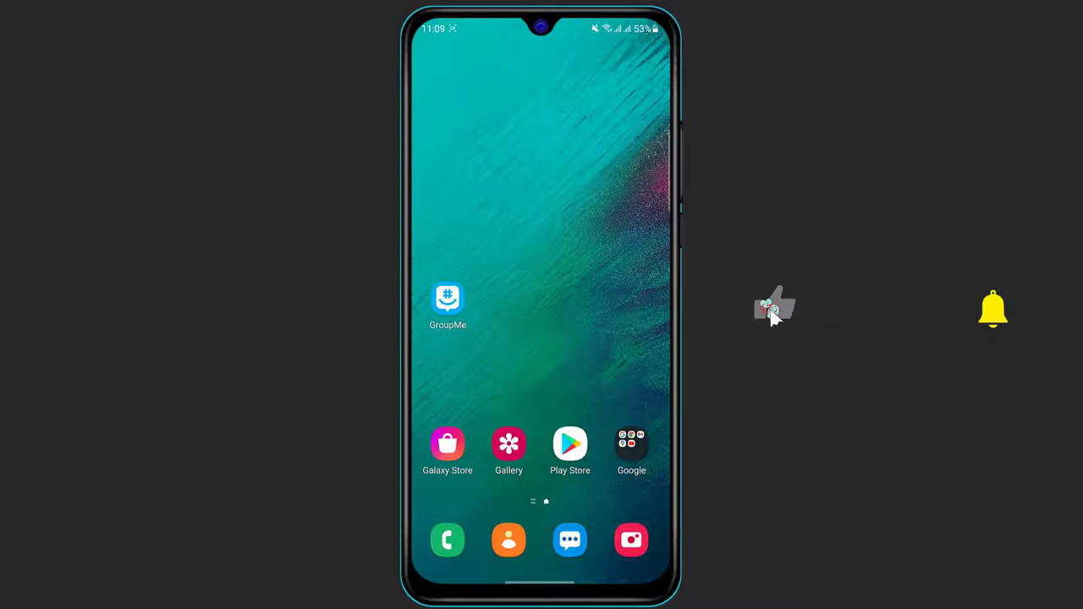
click(568, 444)
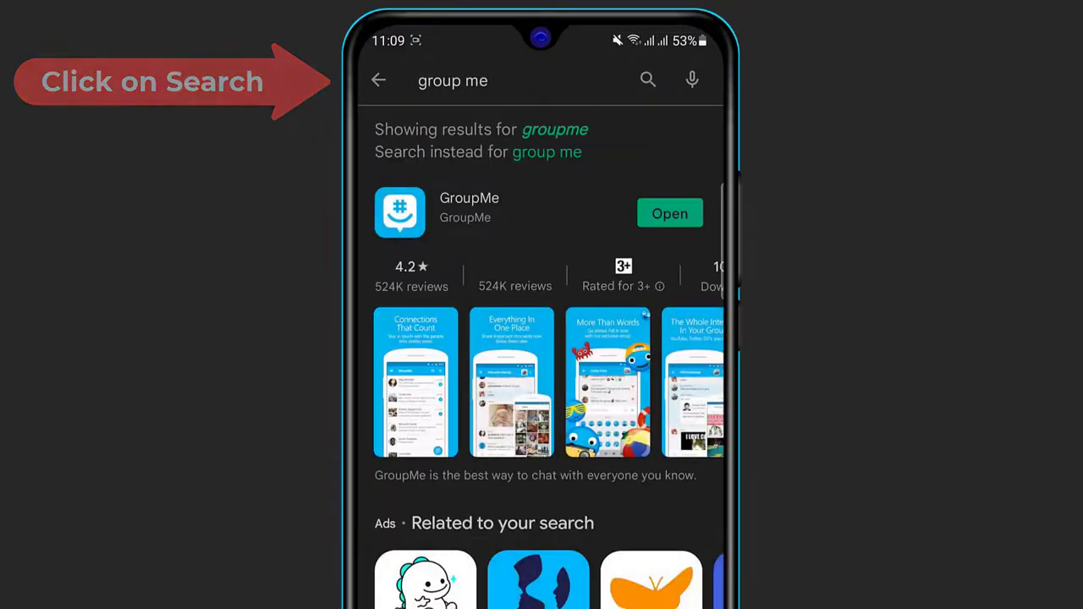
click(469, 207)
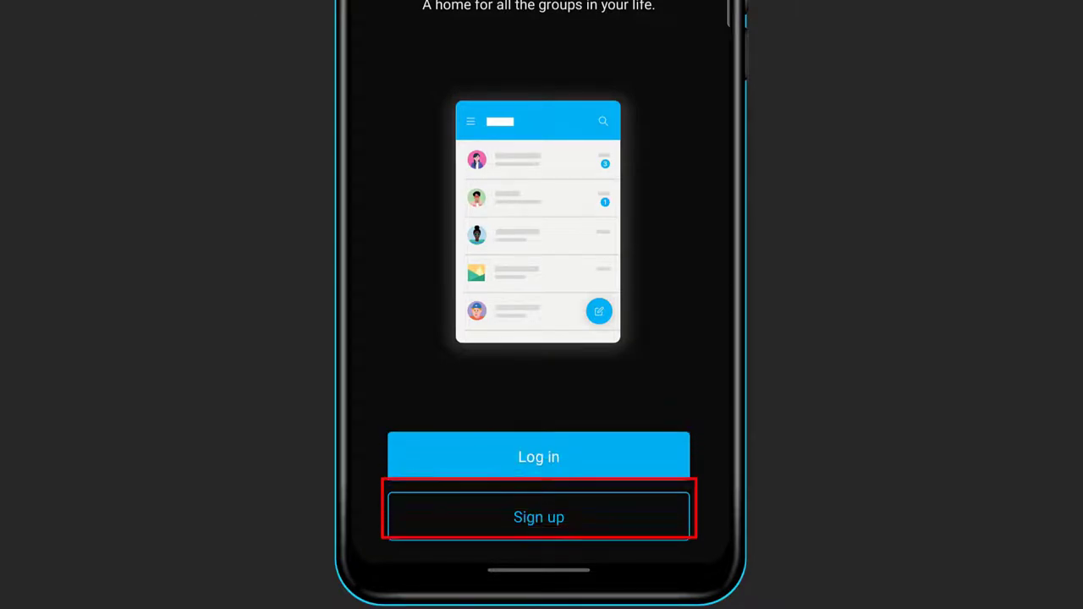
Start a new account sign-up using the Email option.
click(538, 518)
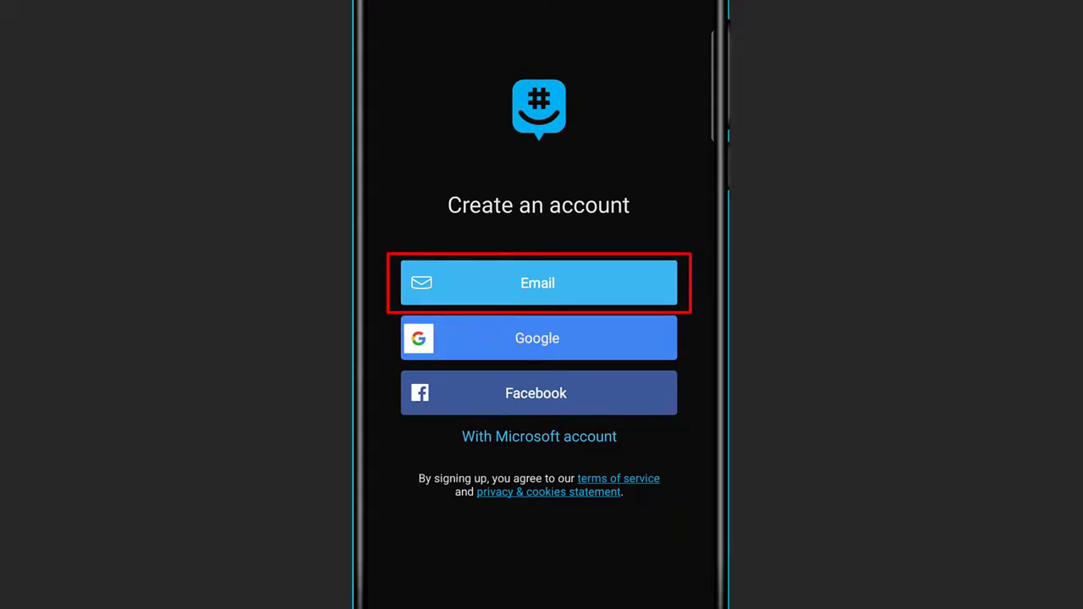
click(538, 283)
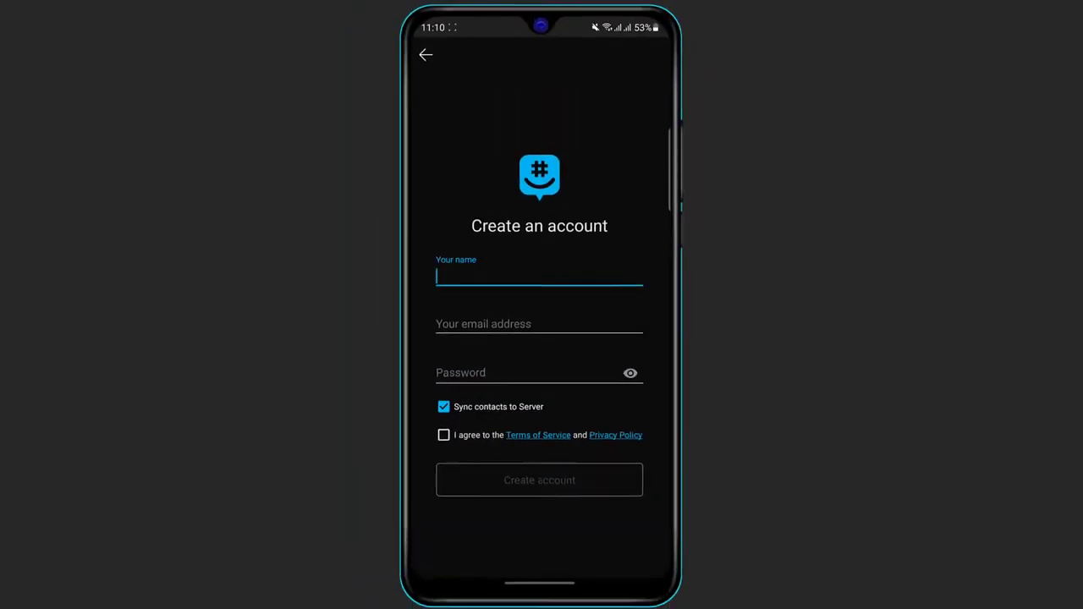
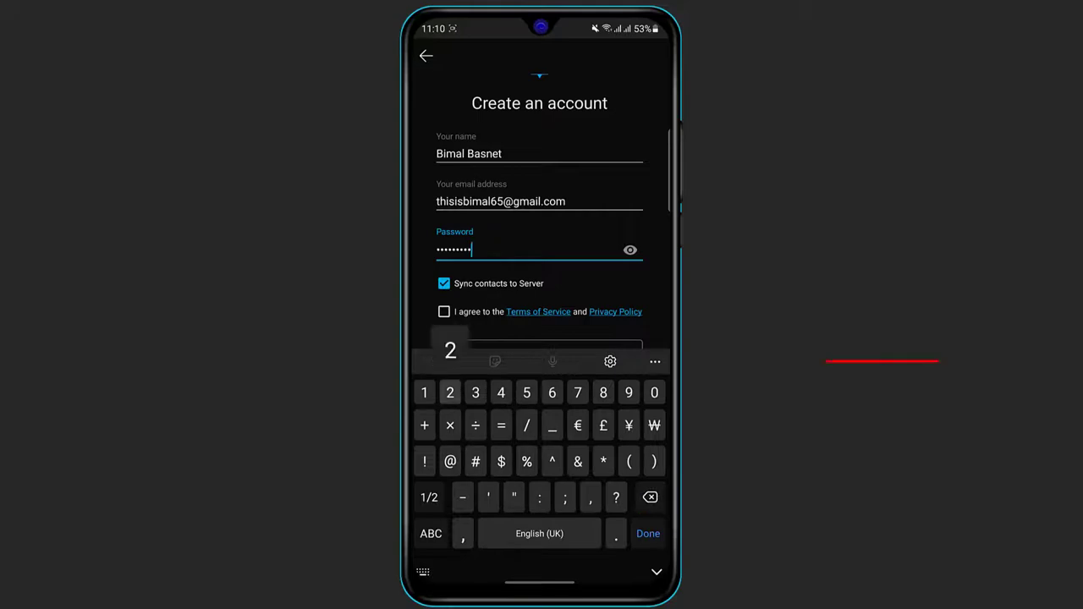
Fill the sign-up form with name 'Bimal', an email address and a password.
click(647, 533)
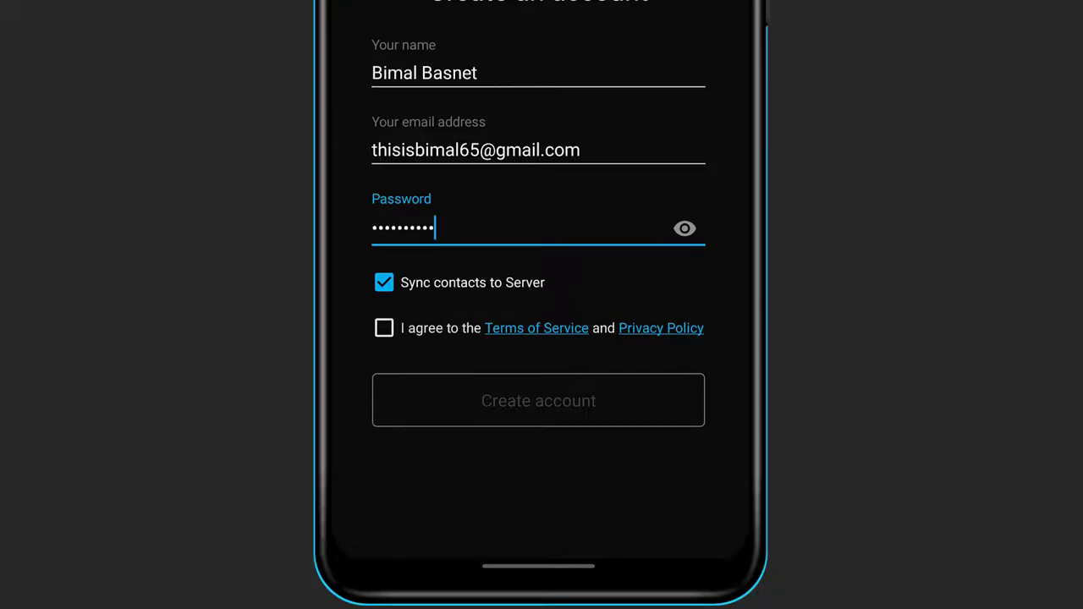
Accept the Terms of Service and Privacy Policy and create the account.
click(382, 329)
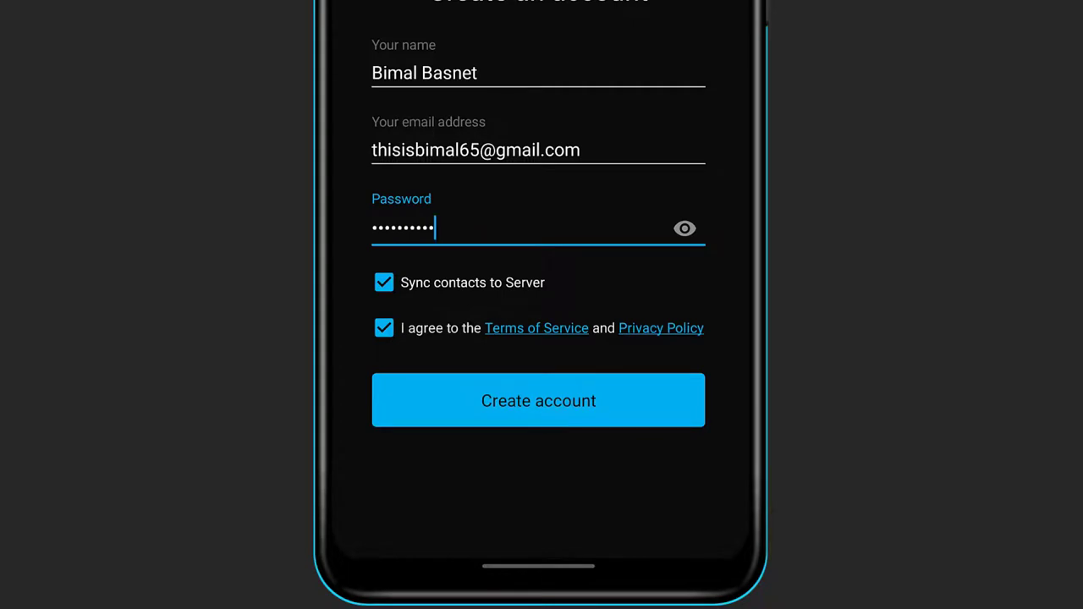
click(538, 400)
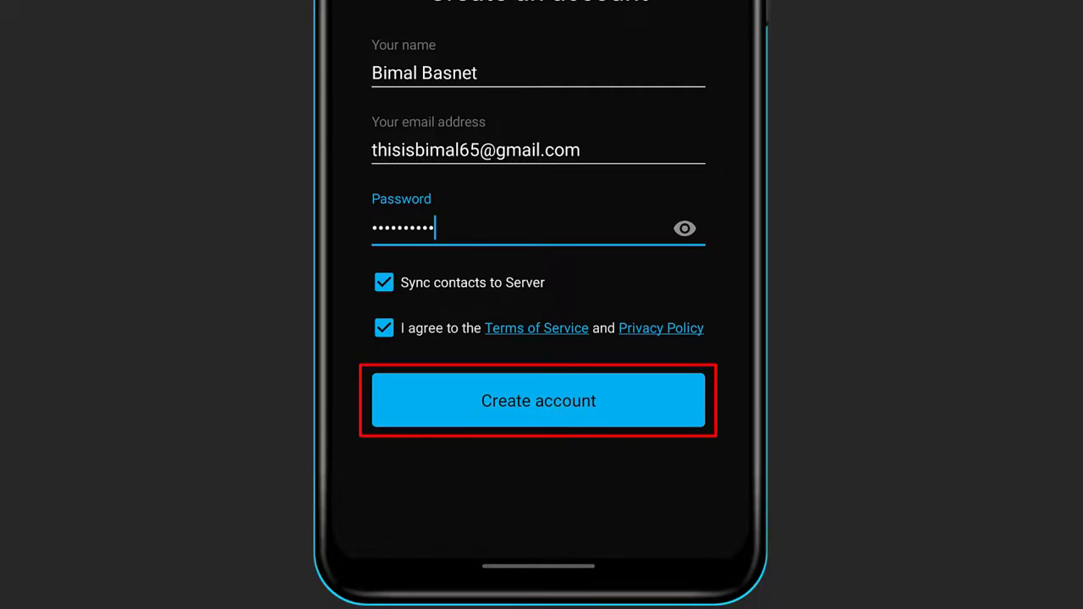
click(539, 399)
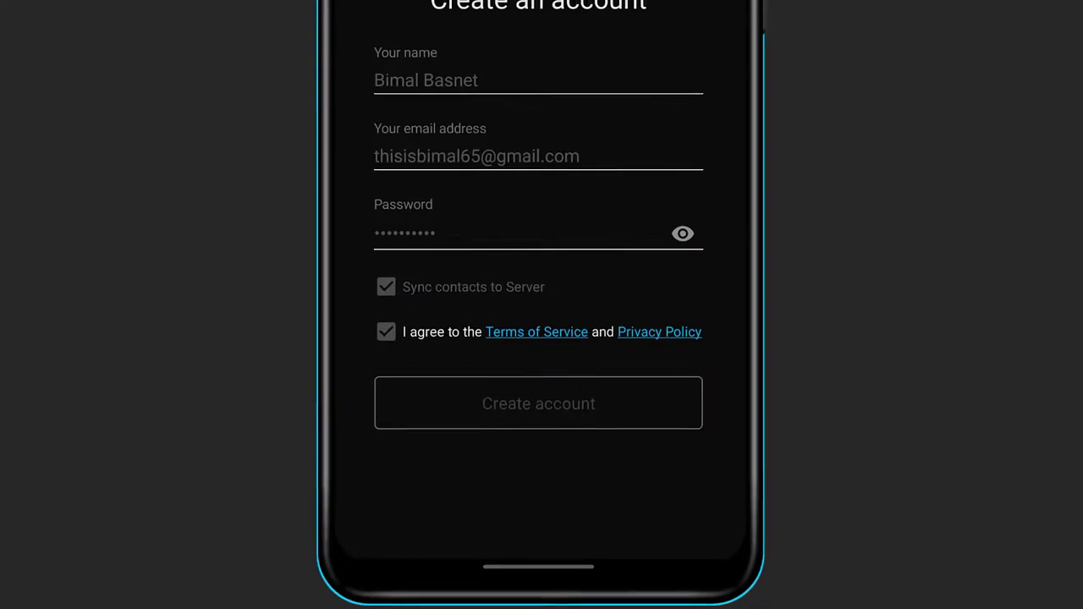
click(538, 403)
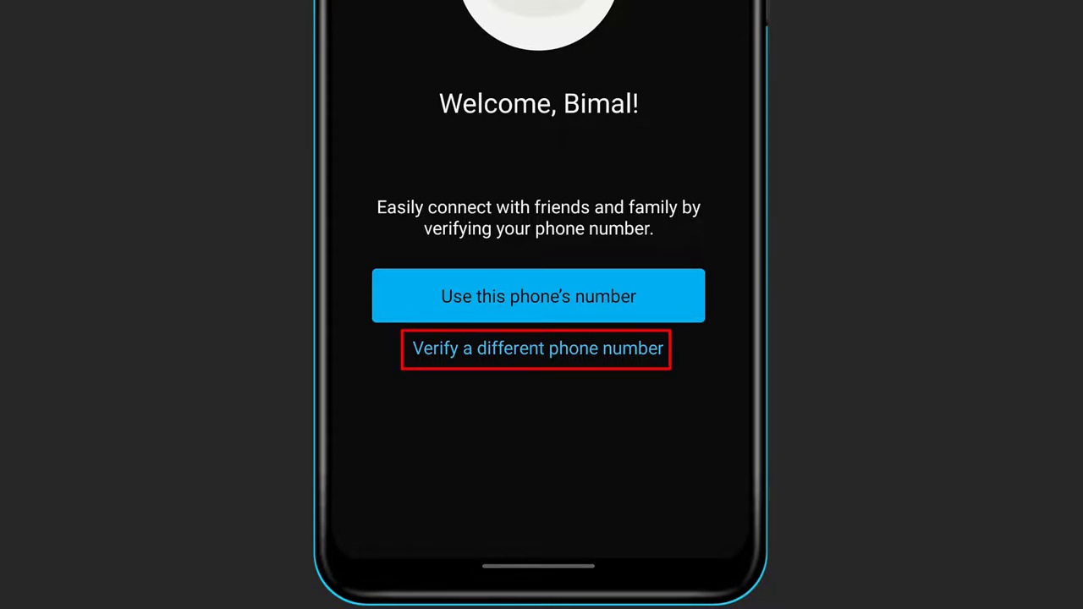
Enter mobile number 981335... with Nepal's +977 code and submit it for verification.
click(537, 348)
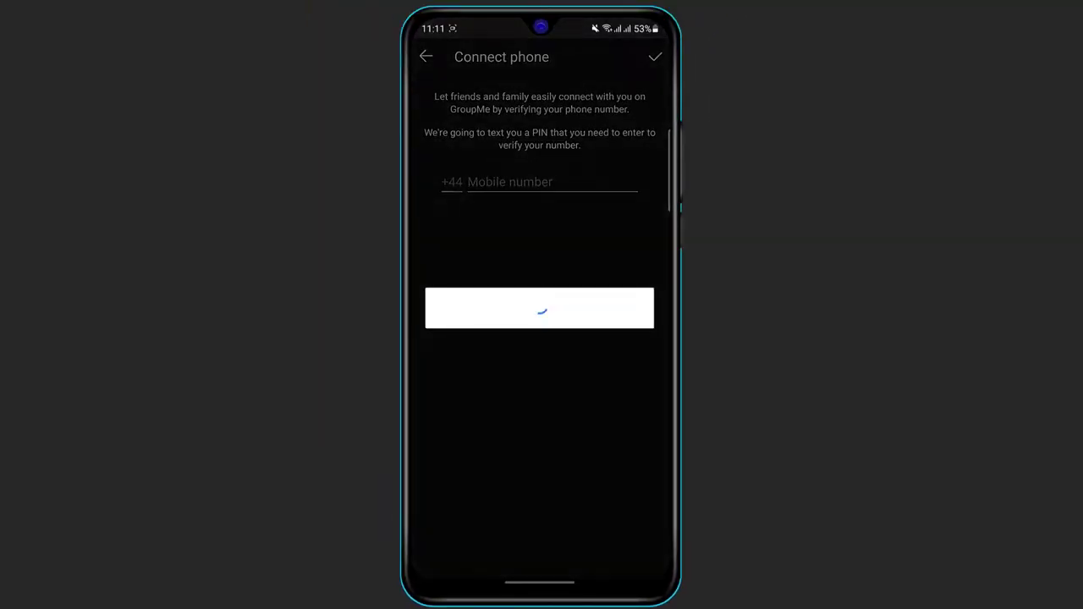
click(451, 182)
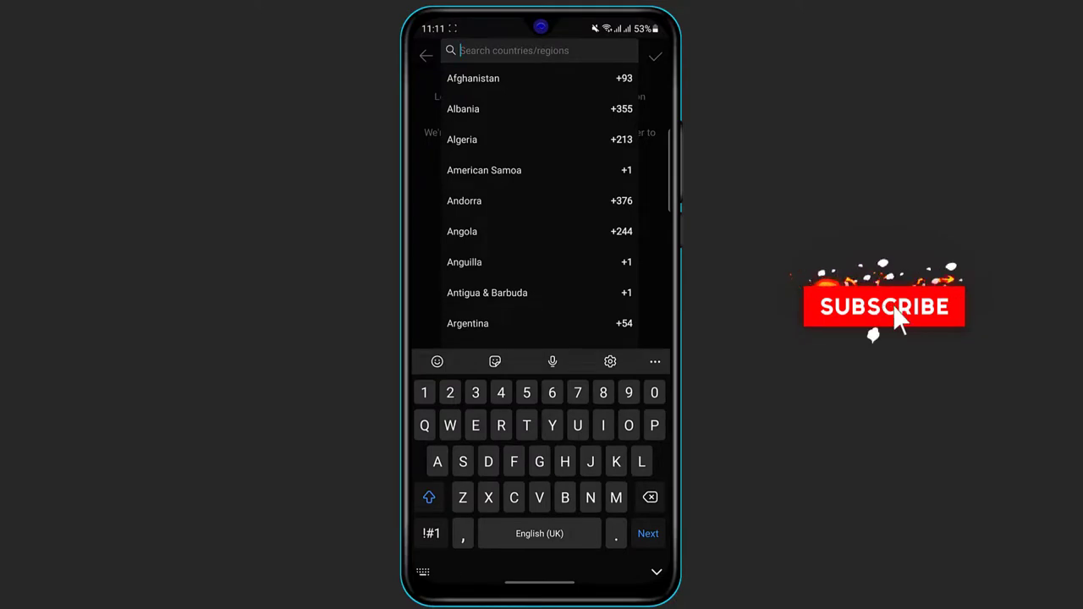
text(Nepal)
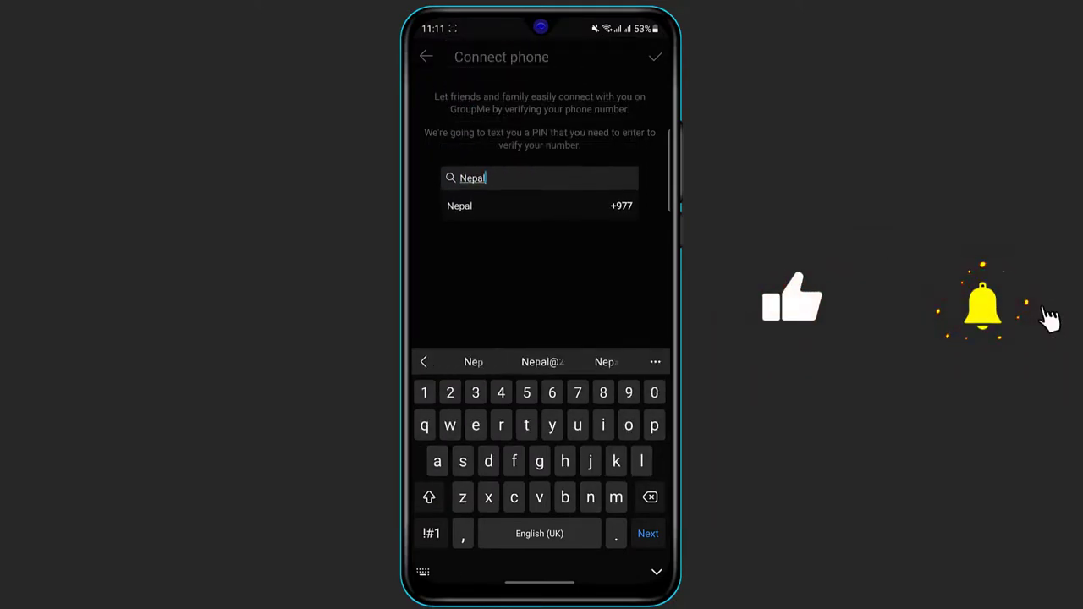
click(539, 206)
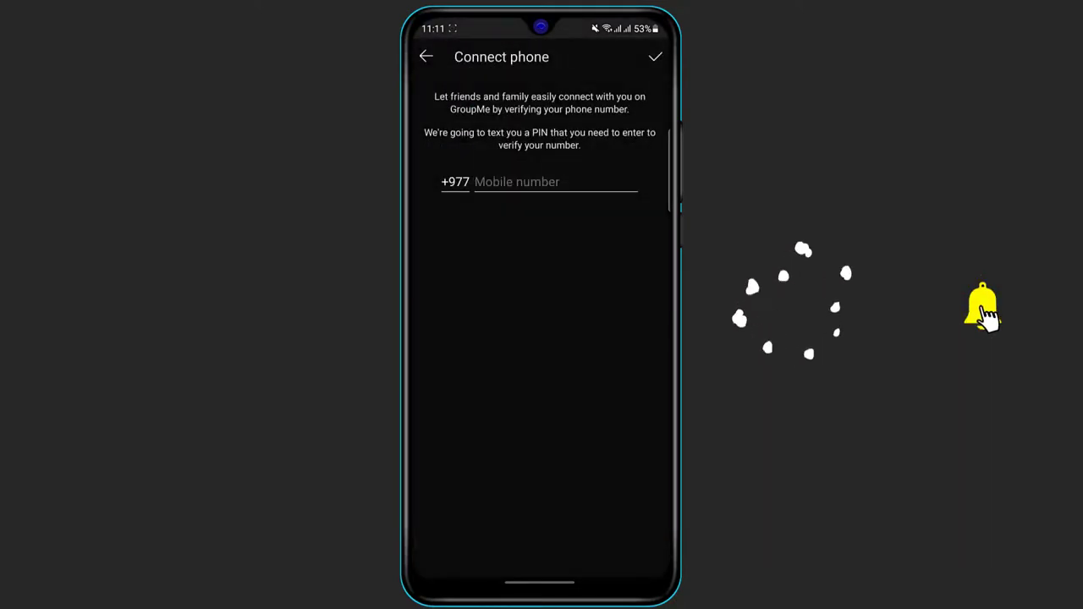
click(555, 183)
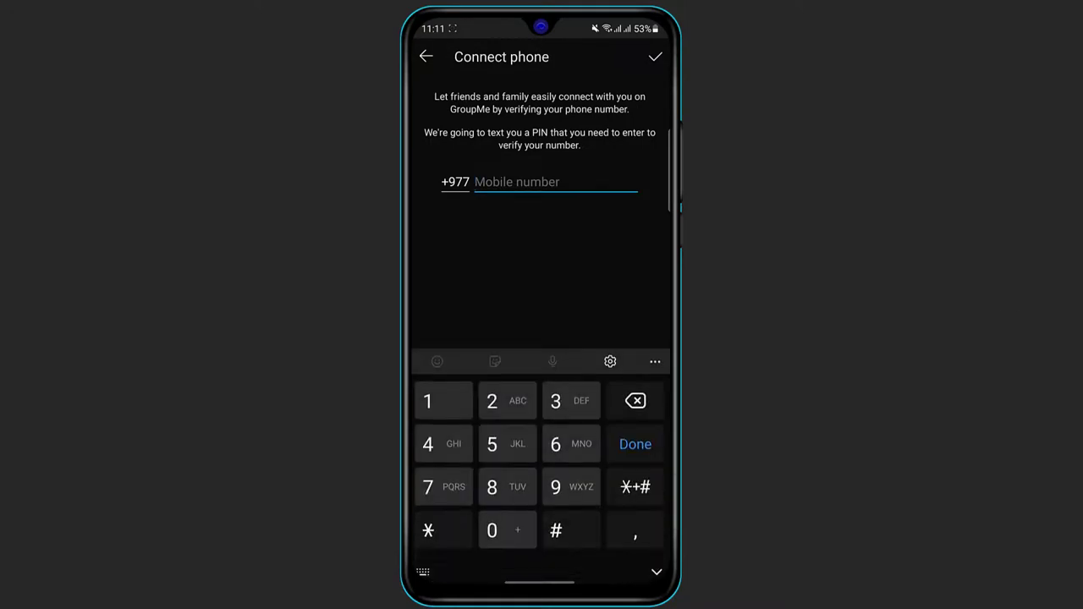
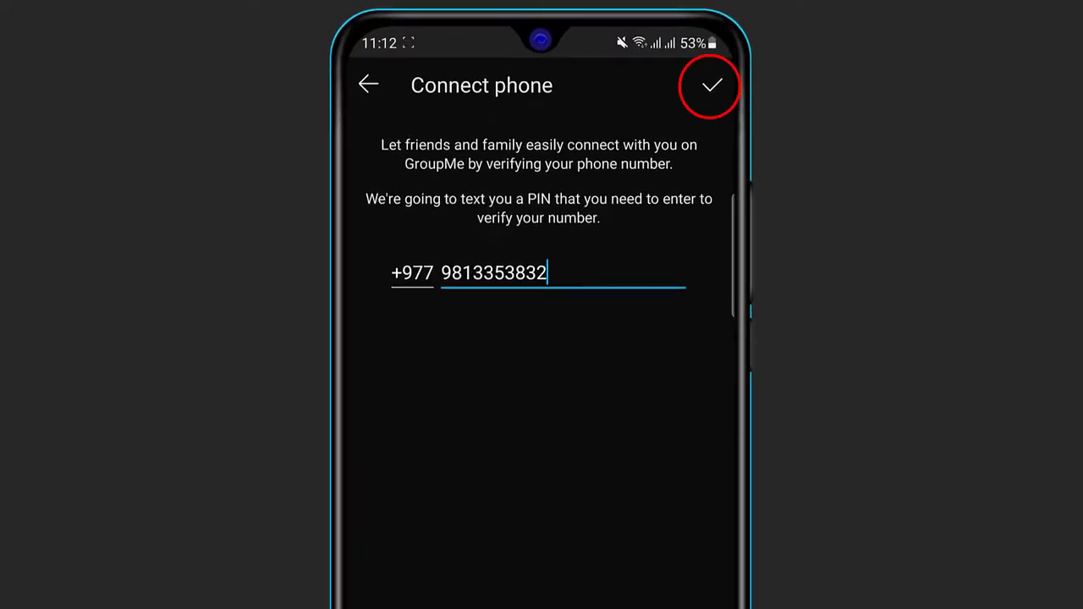
click(710, 85)
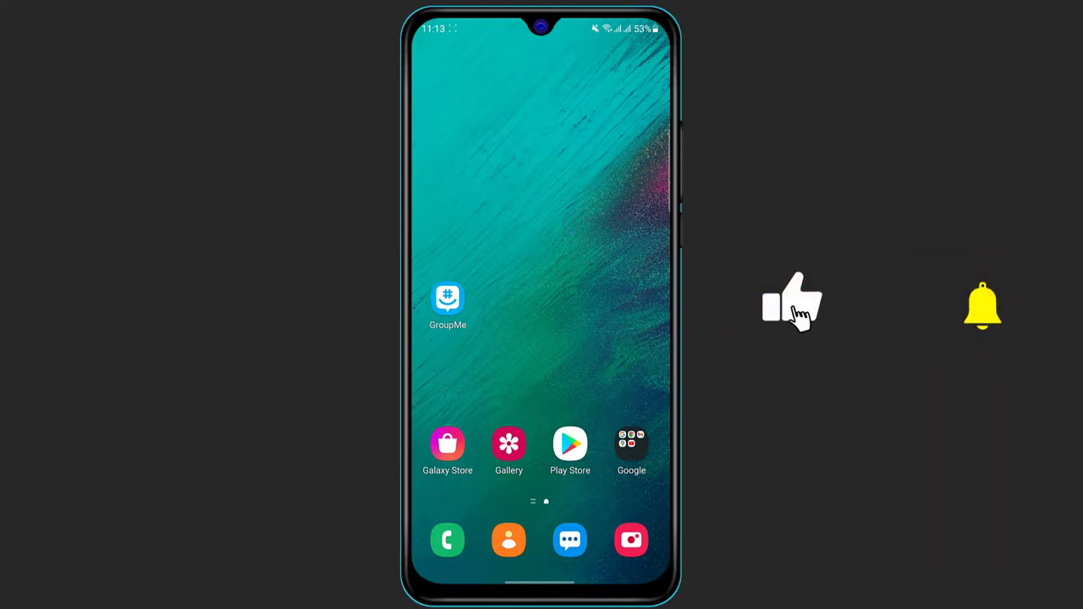
mouse_move(989, 320)
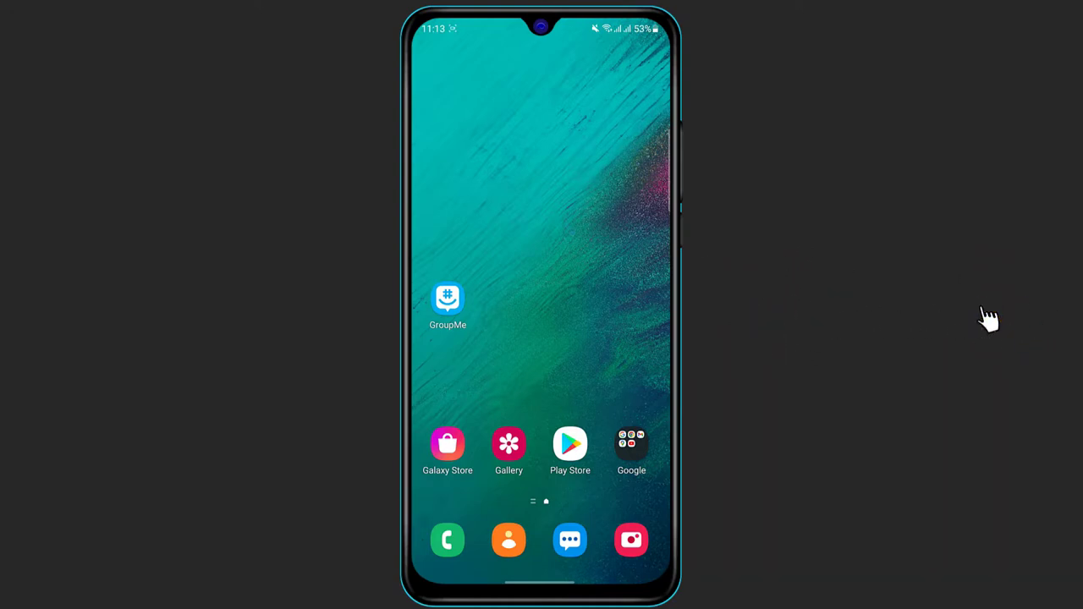